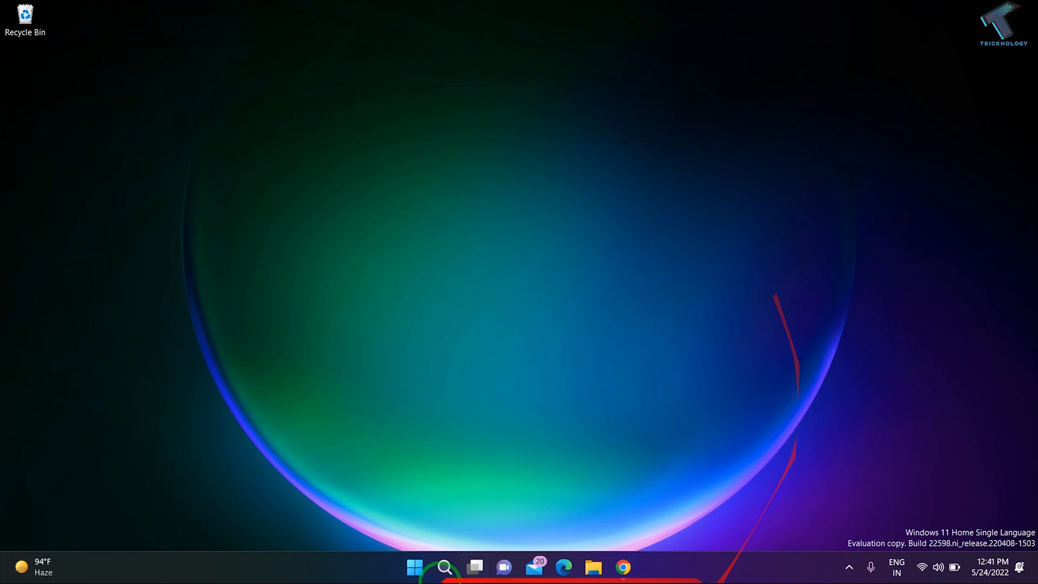
Launch Chrome on youtube.com, then search 'facebook' and 'twitter' in new tabs and open Twitter Login
left_click(622, 567)
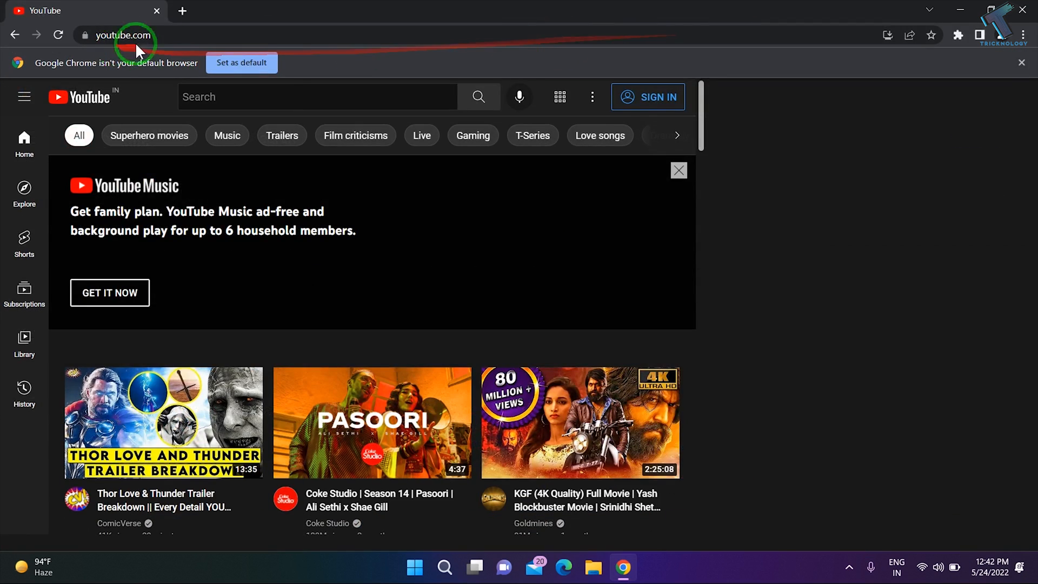
type("f")
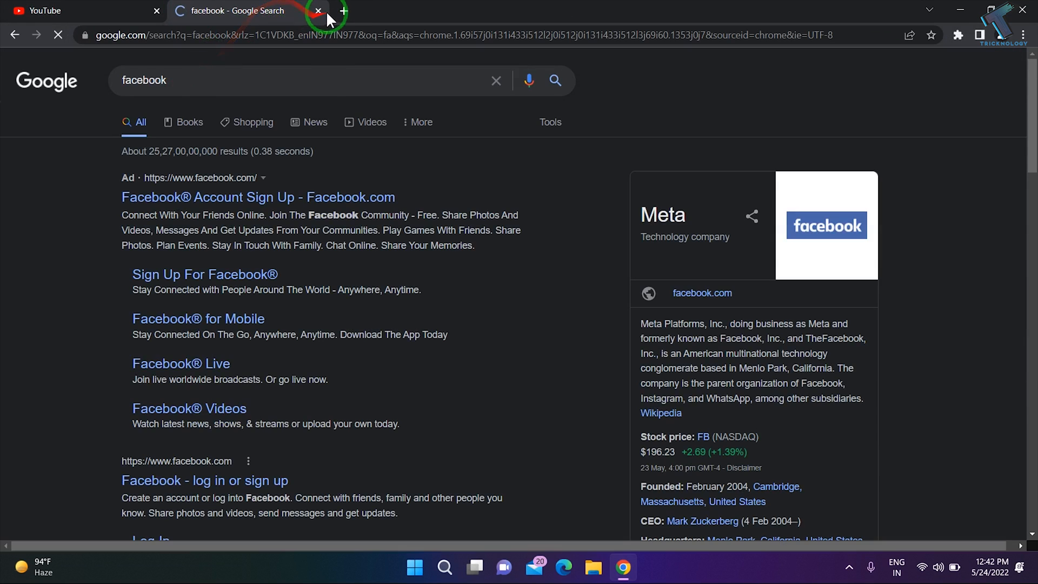
left_click(342, 11)
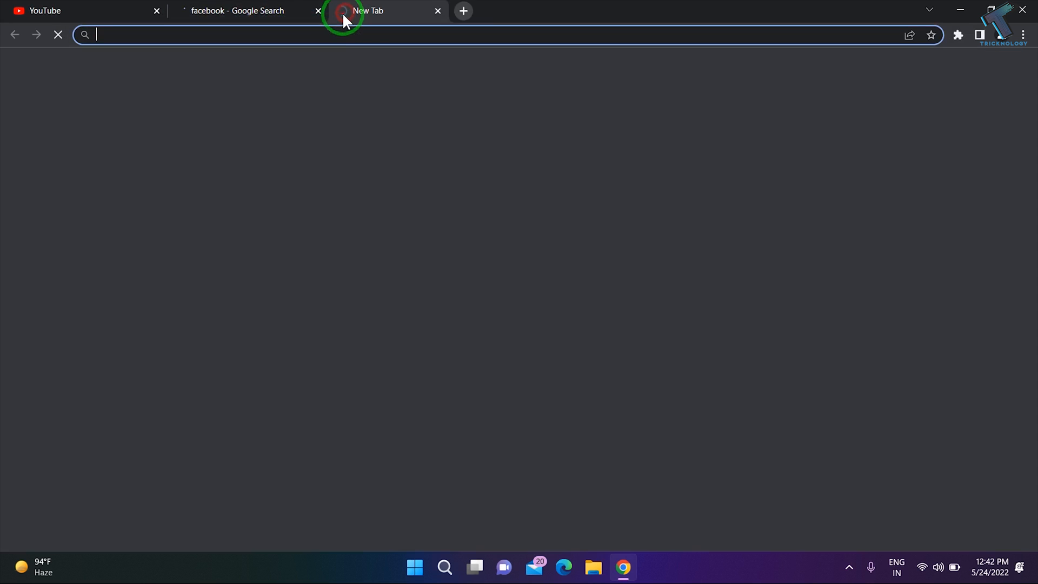
type("tw")
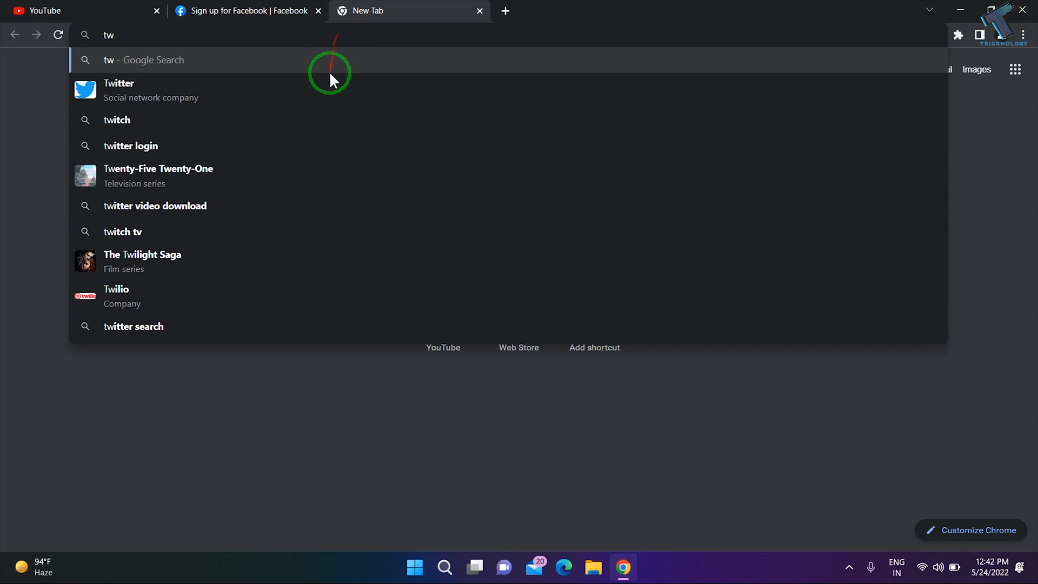
left_click(118, 83)
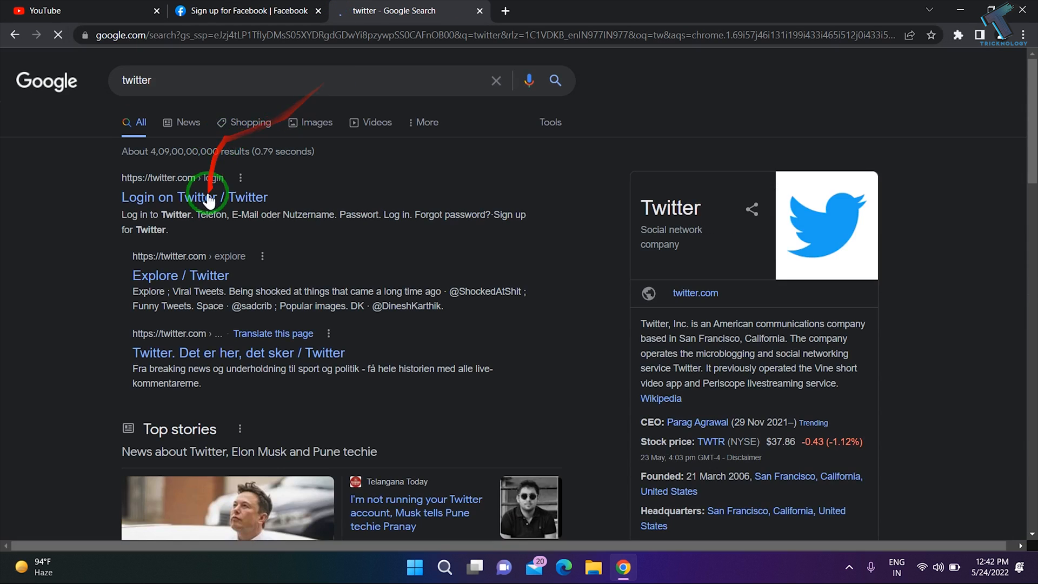
left_click(79, 11)
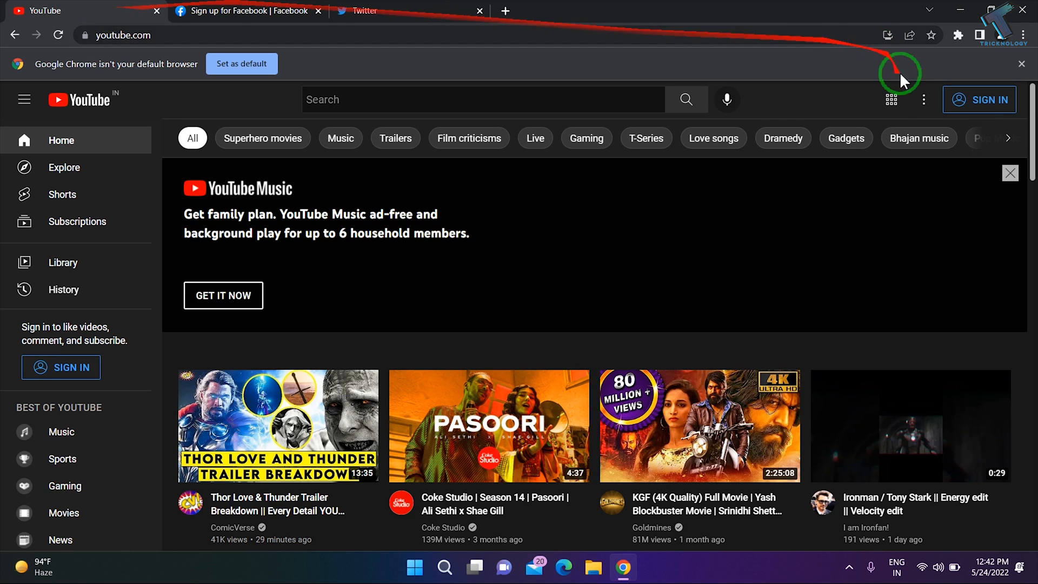
mouse_move(1021, 35)
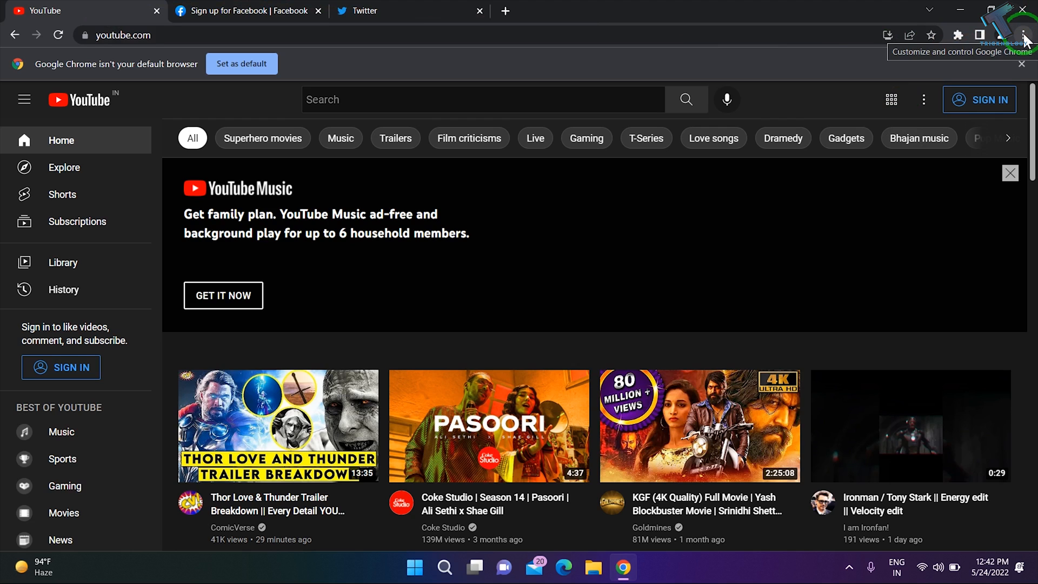
Create shortcuts for the YouTube and Facebook pages through More tools > Create shortcut
left_click(1021, 35)
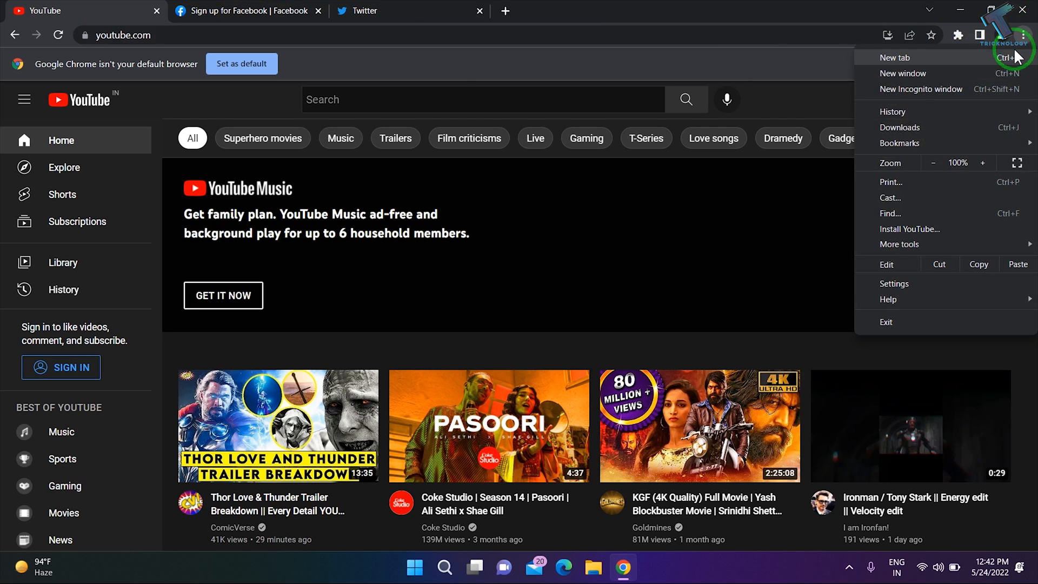
mouse_move(948, 244)
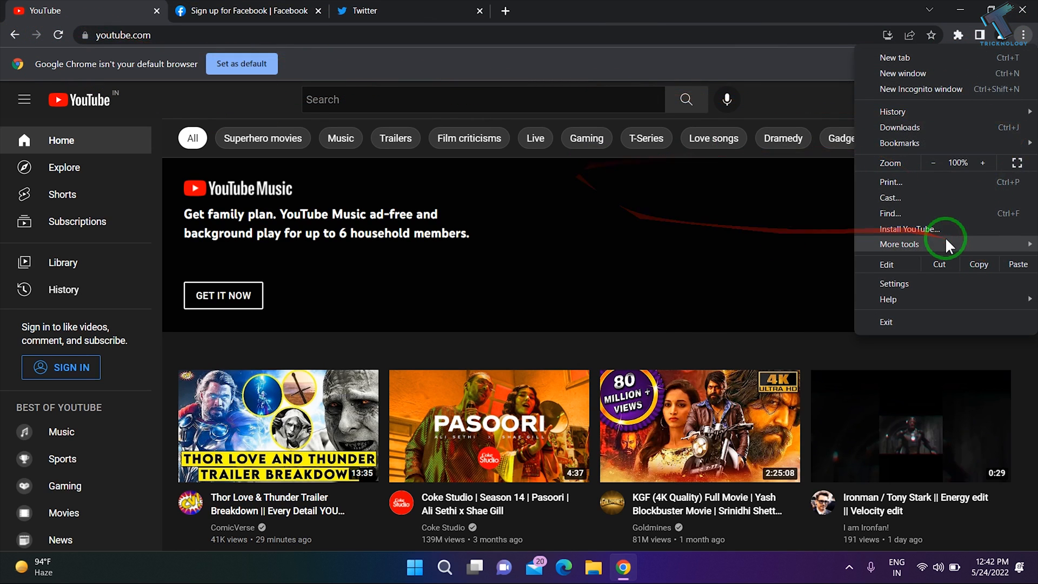
mouse_move(991, 237)
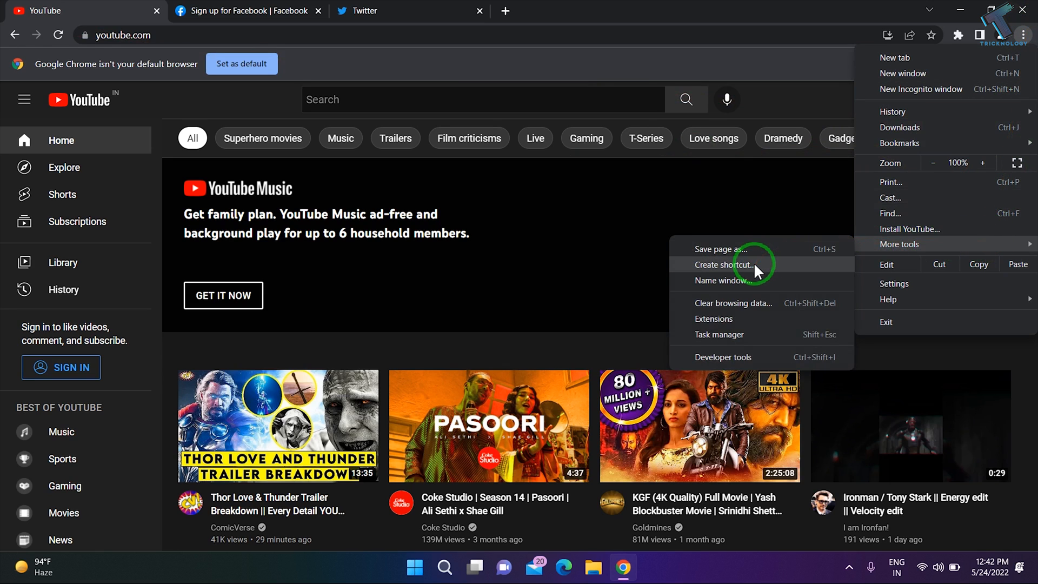
left_click(723, 265)
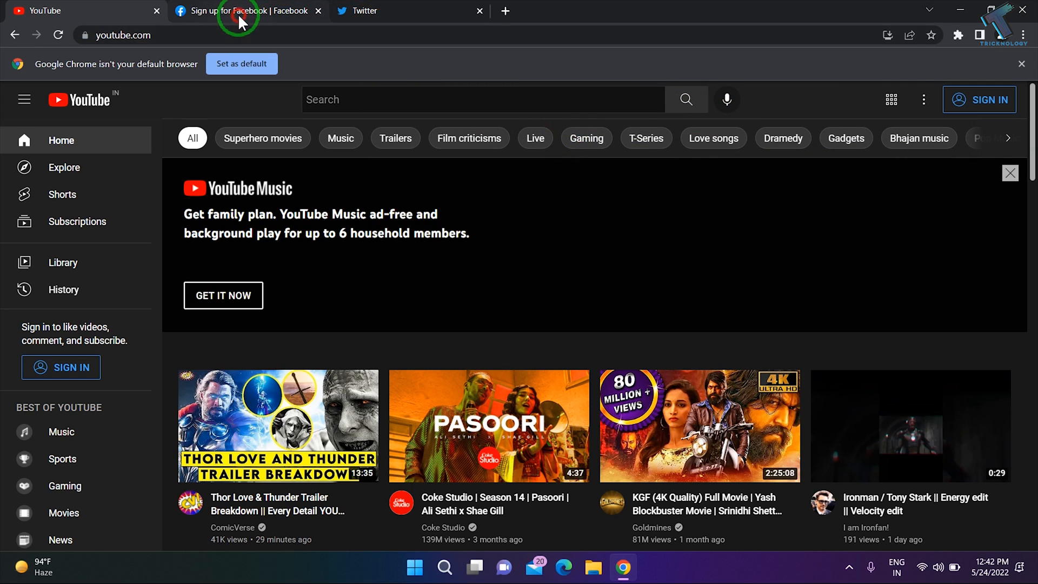
left_click(1021, 35)
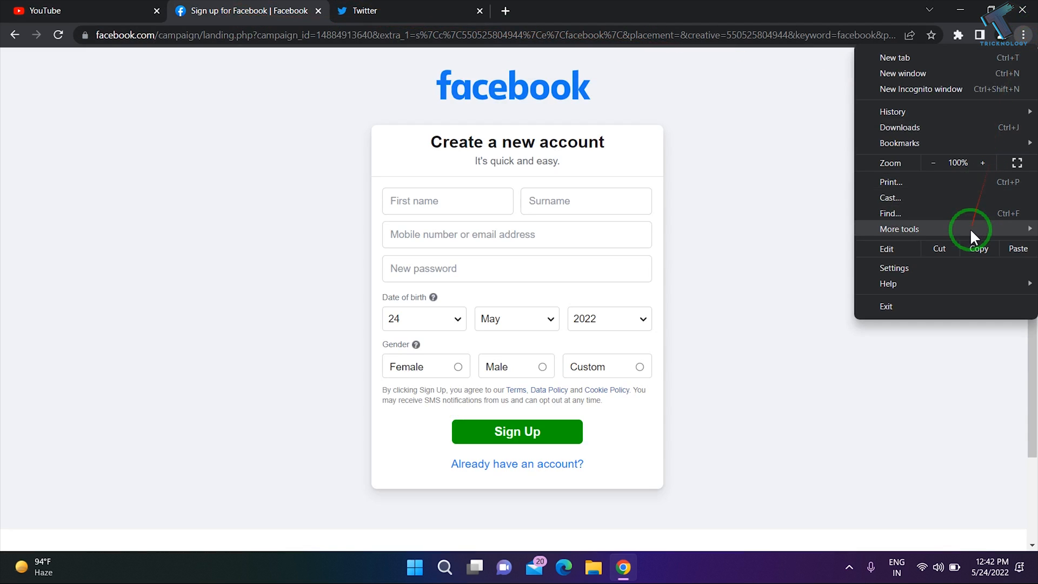
left_click(899, 228)
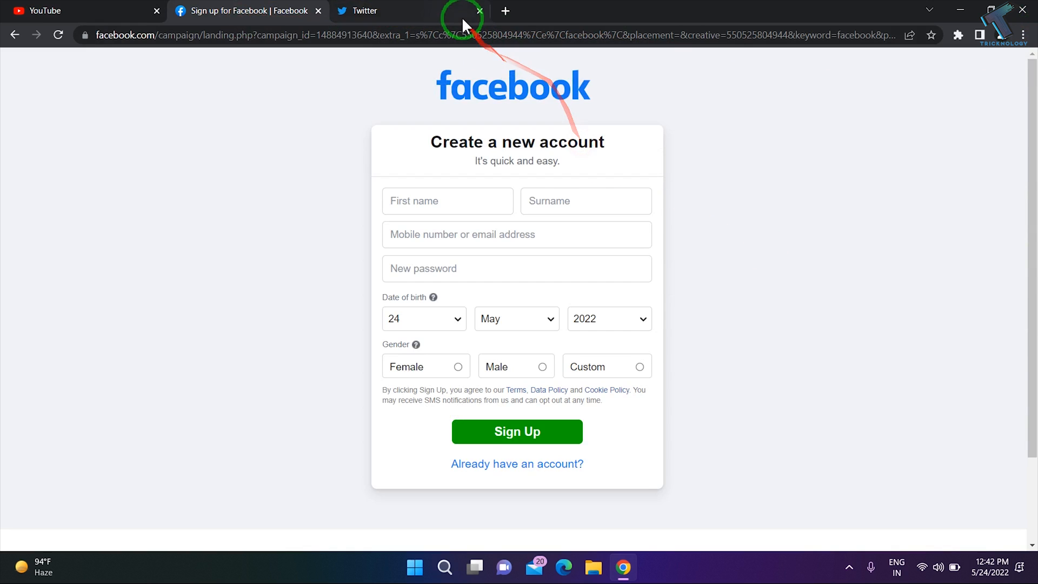
Create and confirm a shortcut for the Twitter page
left_click(1022, 35)
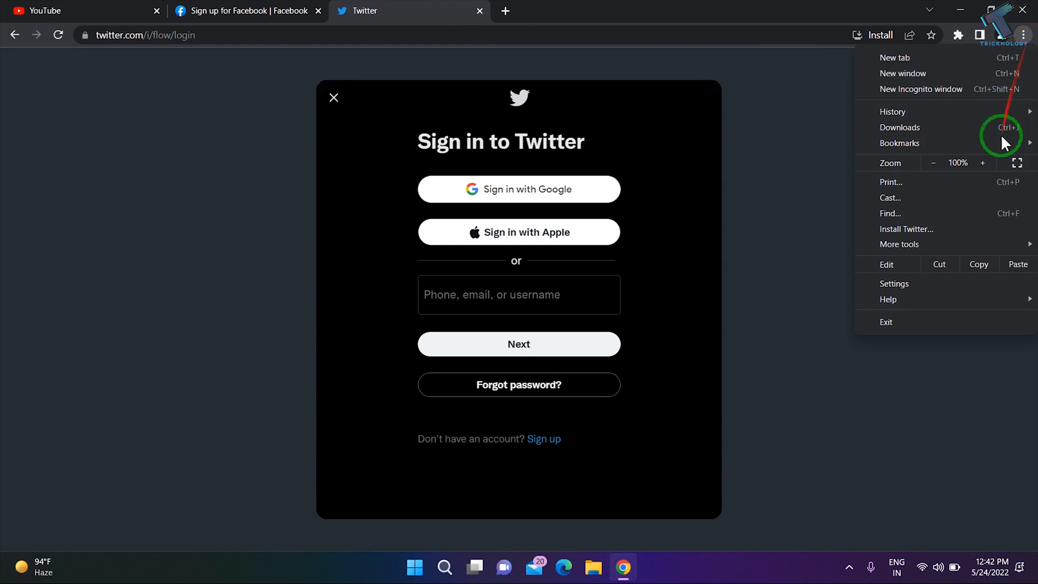
left_click(770, 268)
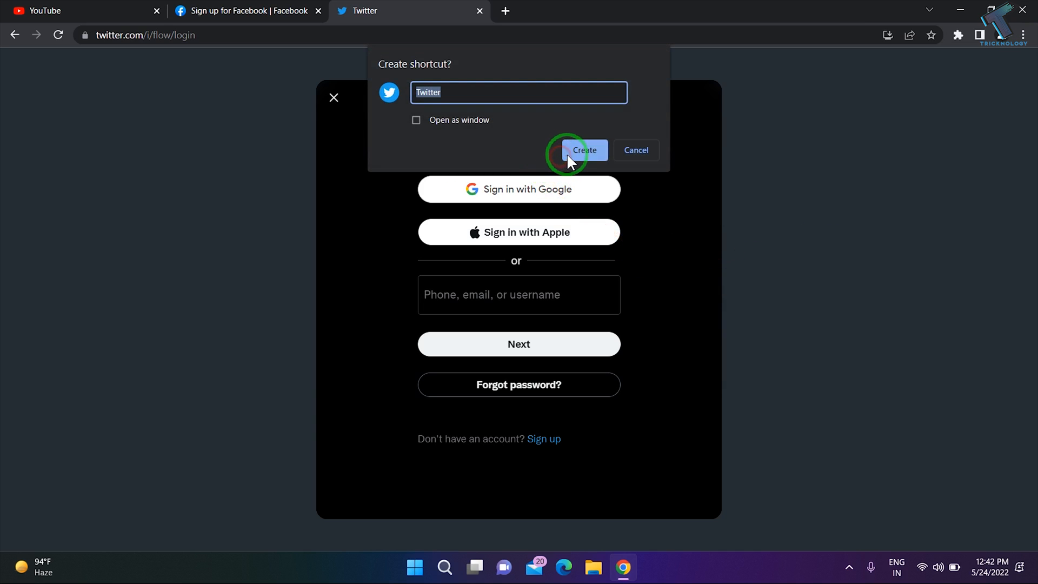
left_click(584, 150)
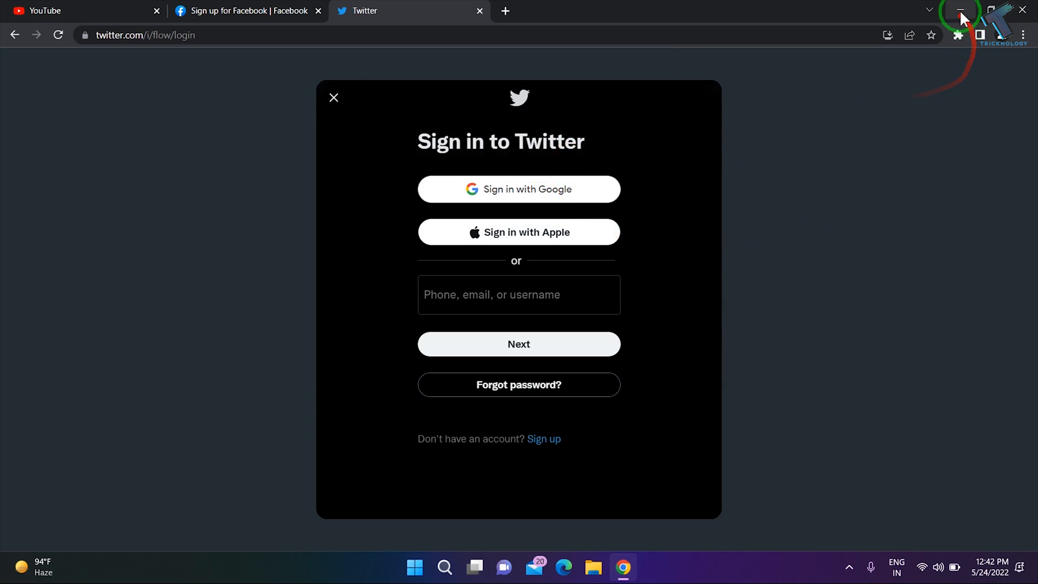
Minimize Chrome, pin the YouTube, Facebook and Twitter desktop shortcuts, then close the browser tabs
left_click(955, 11)
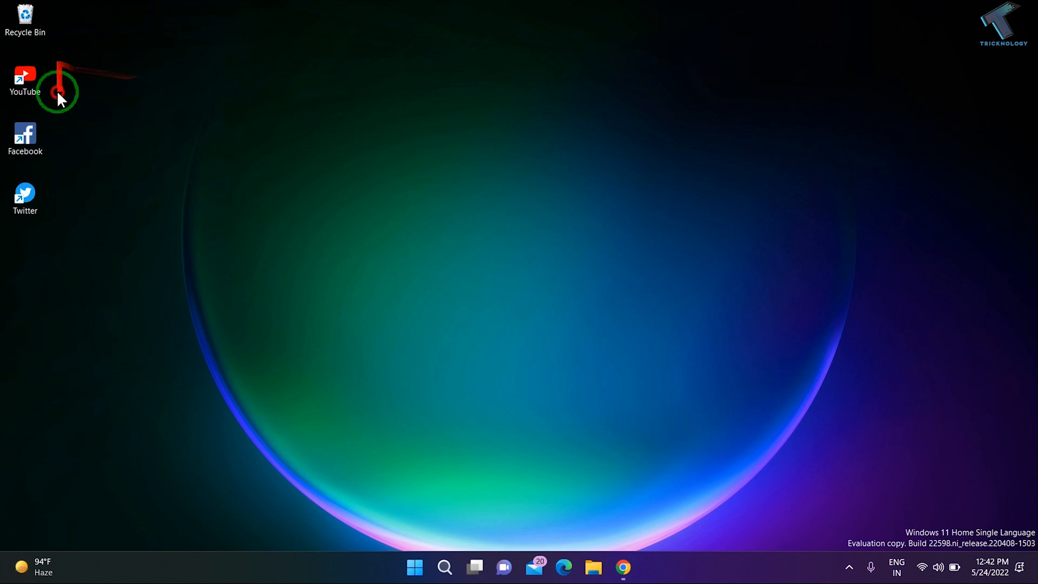
left_click(24, 75)
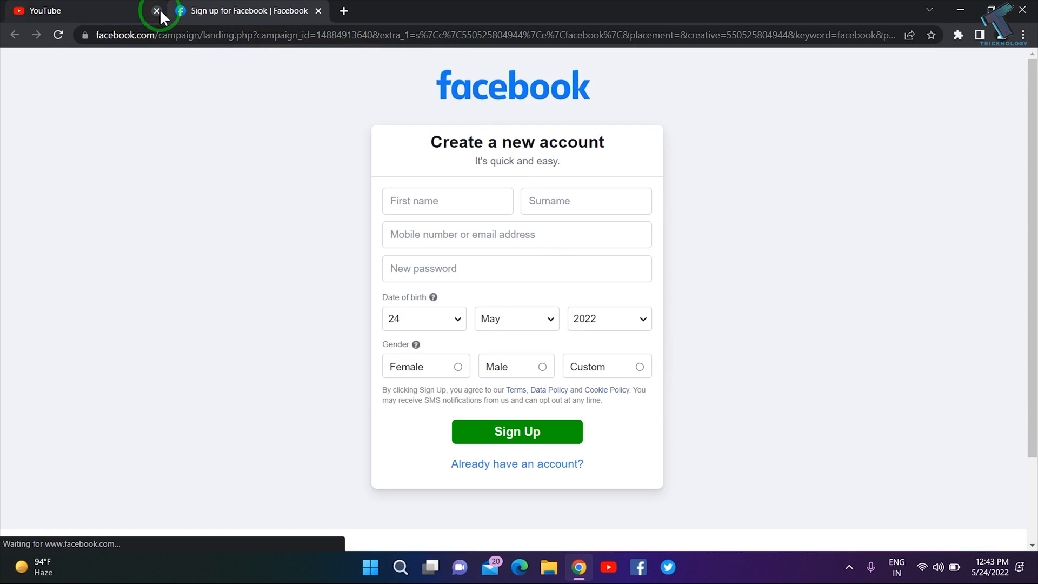
left_click(157, 11)
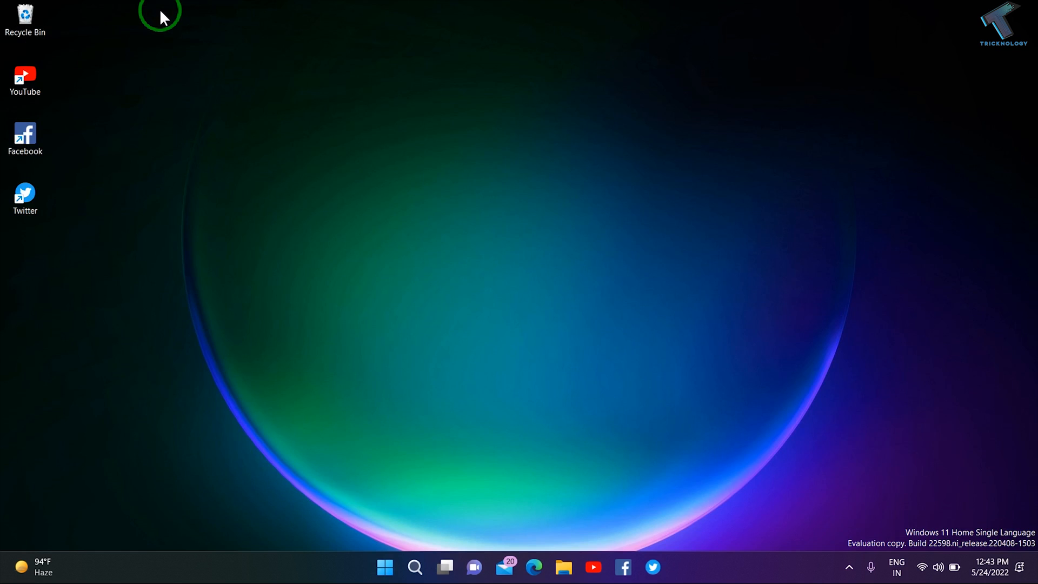